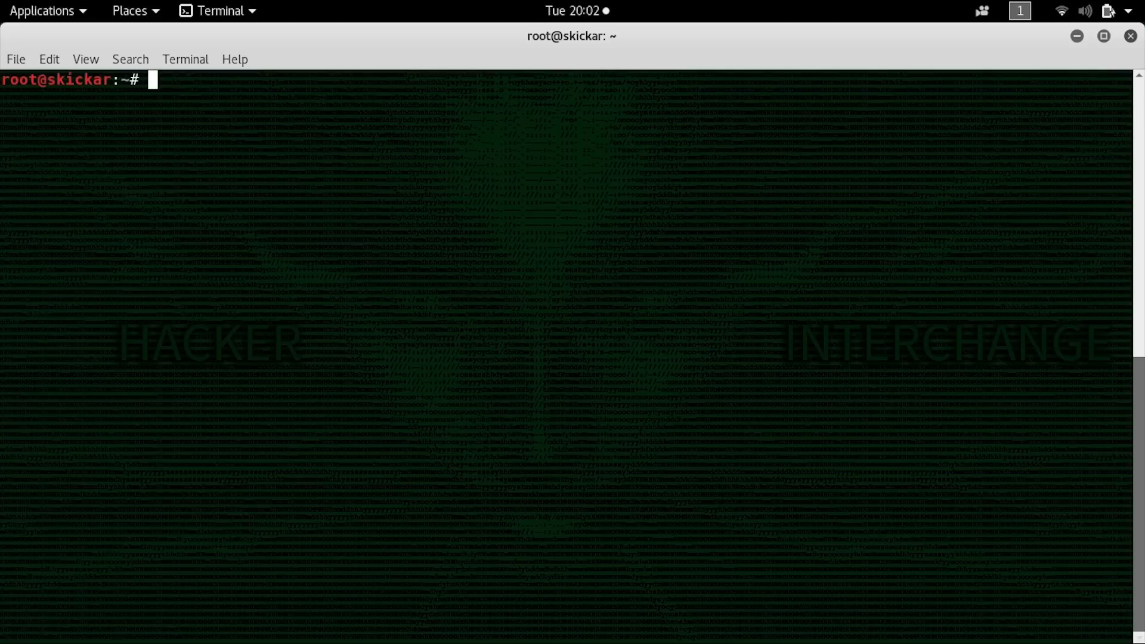
Run apt-get update in the root shell to refresh package lists
{"action": "type", "text": "apt-get"}
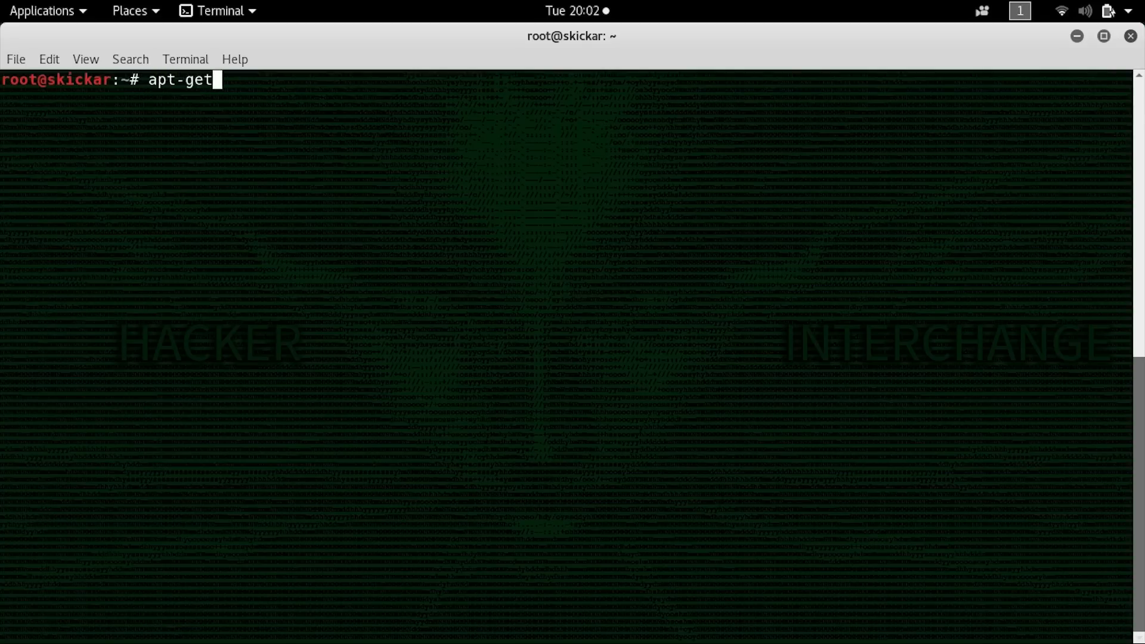
{"action": "type", "text": "update"}
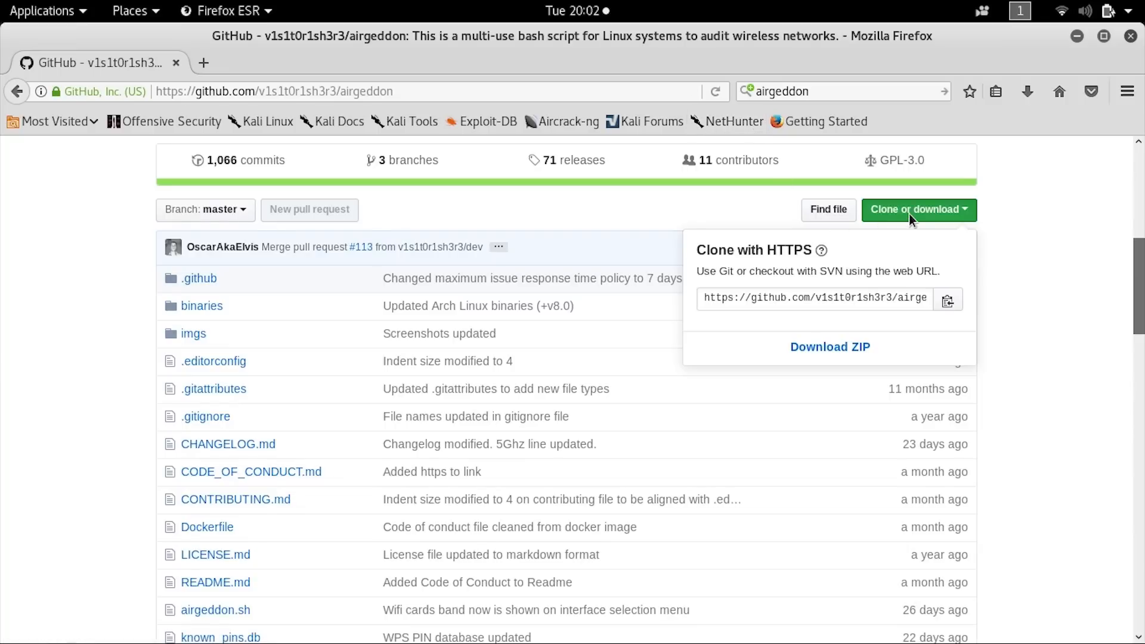
Copy the airgeddon repository's HTTPS clone address from GitHub
{"action": "left_click", "coordinate": [914, 210]}
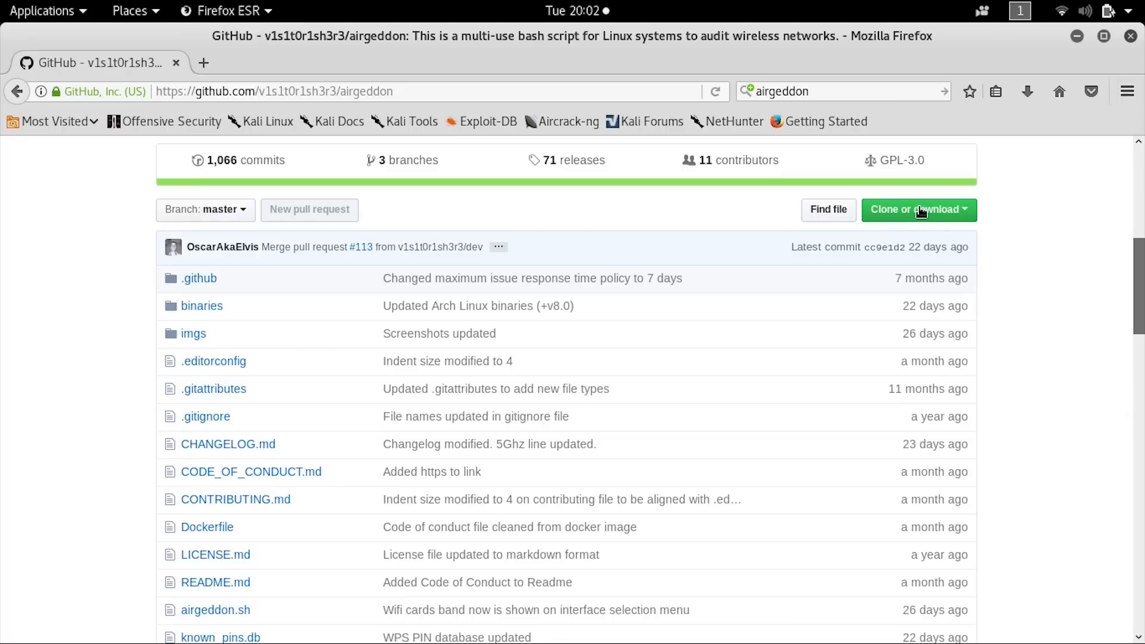
{"action": "left_click", "coordinate": [918, 210]}
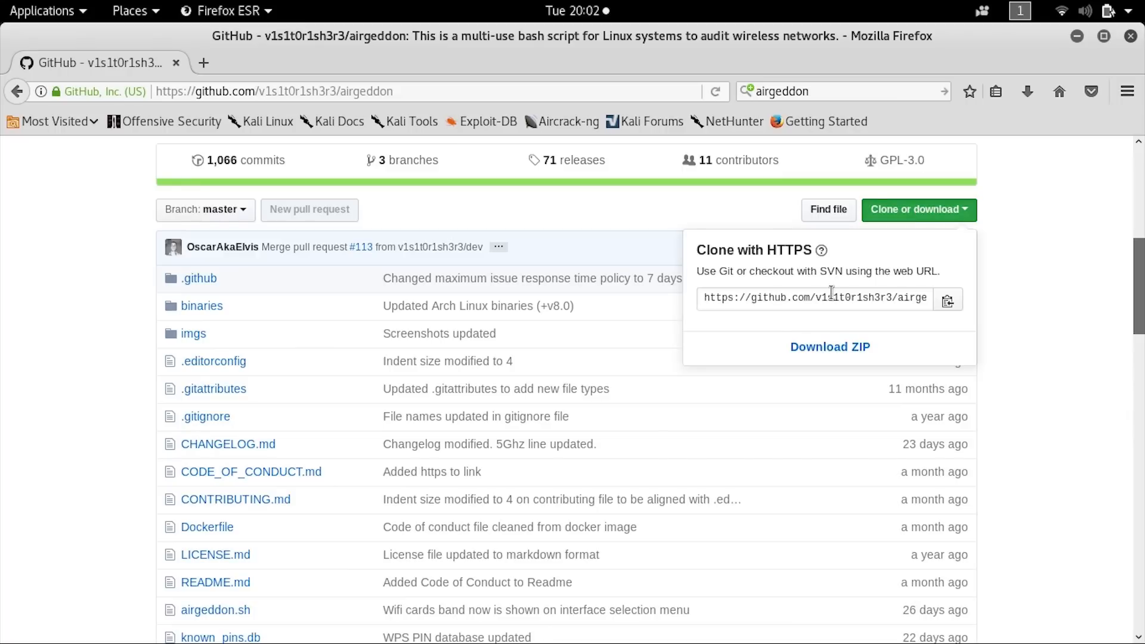
{"action": "left_click", "coordinate": [813, 298]}
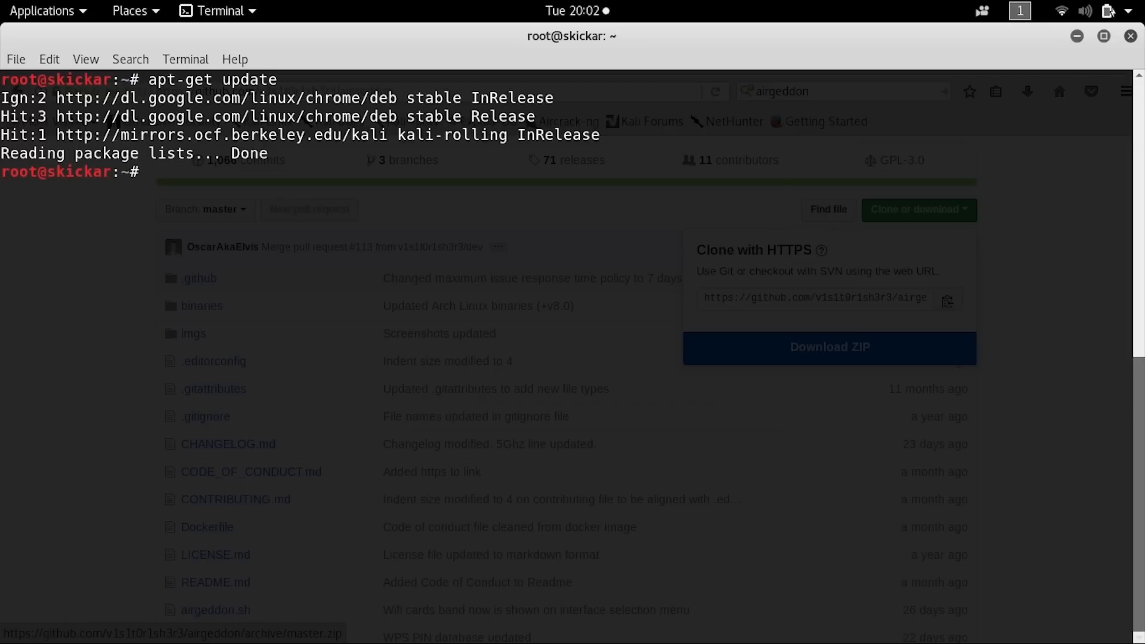
Run git clone with the copied airgeddon URL and minimize Firefox to return to Terminal
{"action": "type", "text": "git"}
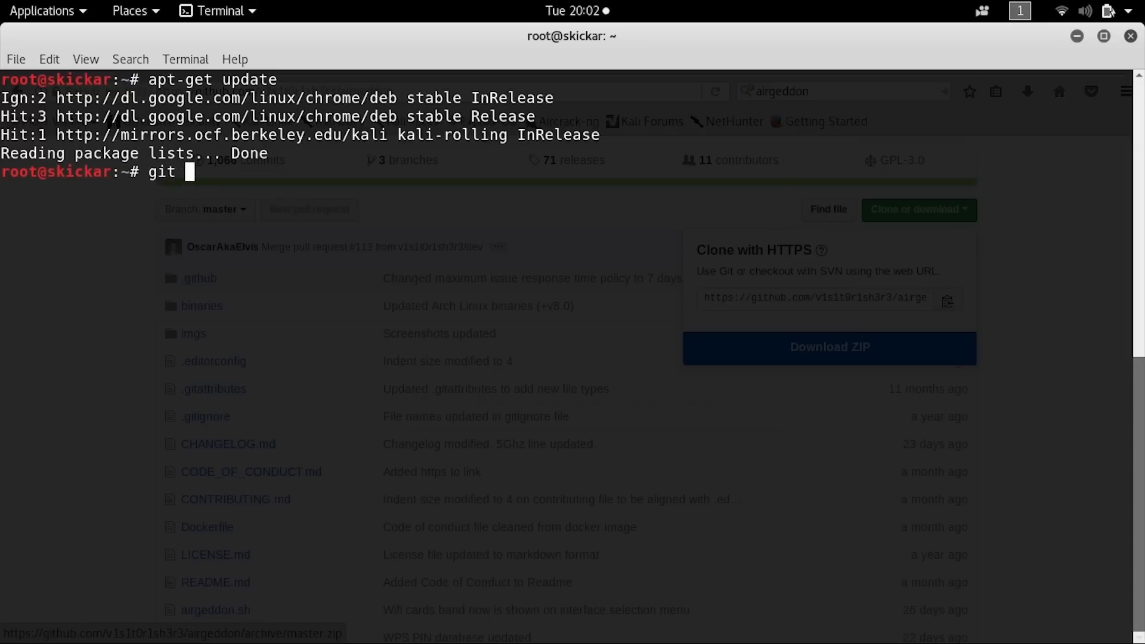
{"action": "type", "text": "clone"}
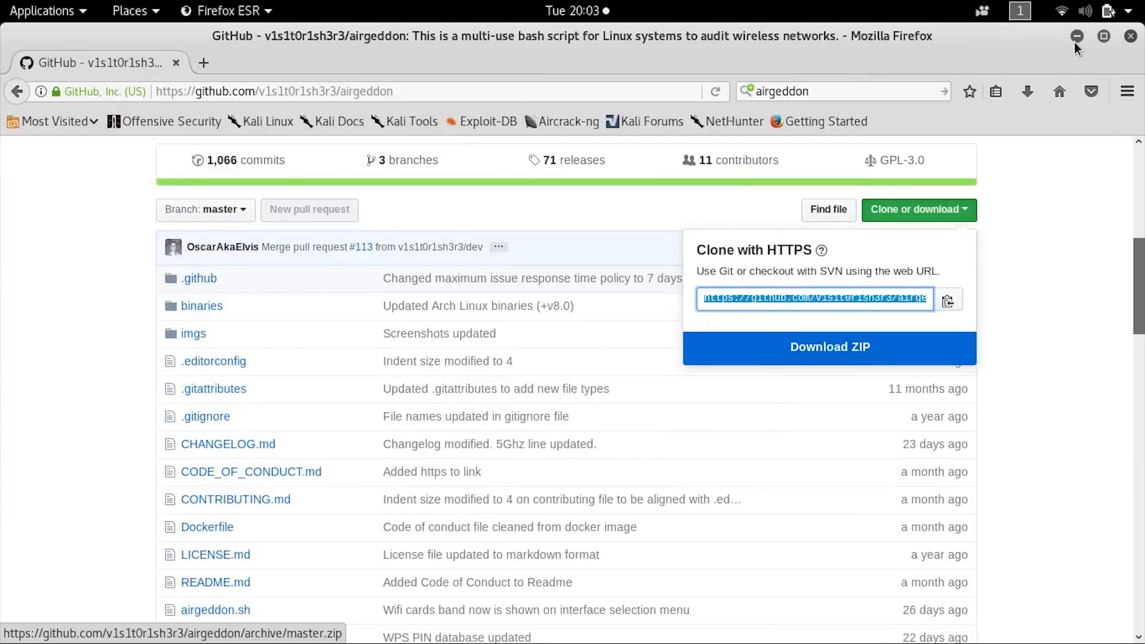
{"action": "left_click", "coordinate": [1077, 37]}
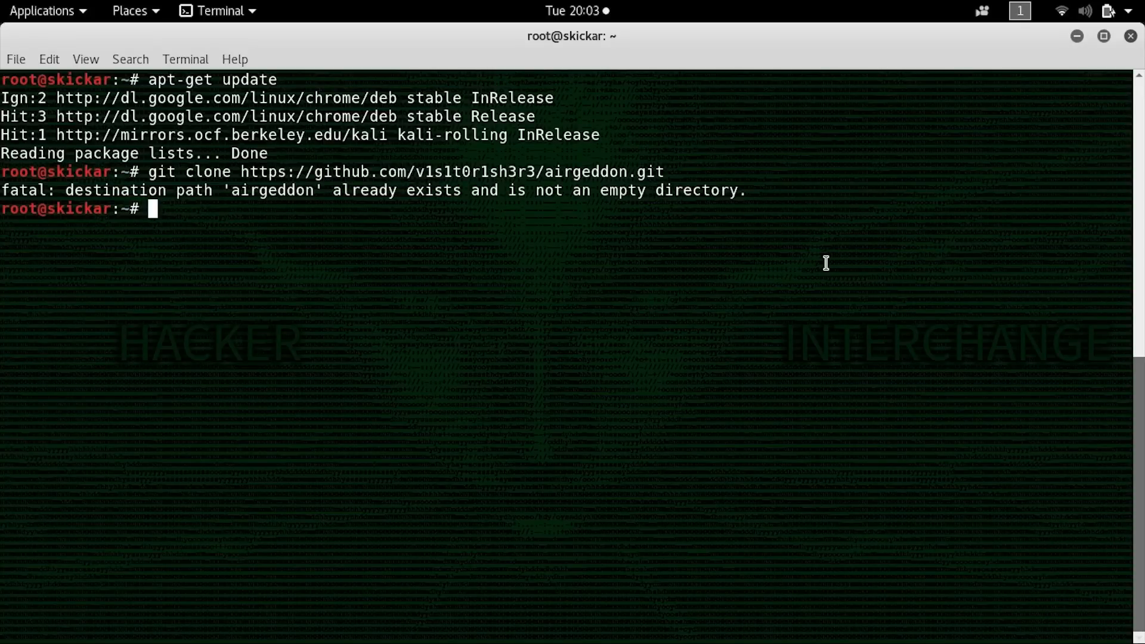
Enter the airgeddon folder, list its files and run sudo bash airgeddon.sh
{"action": "type", "text": "cd airgeddon"}
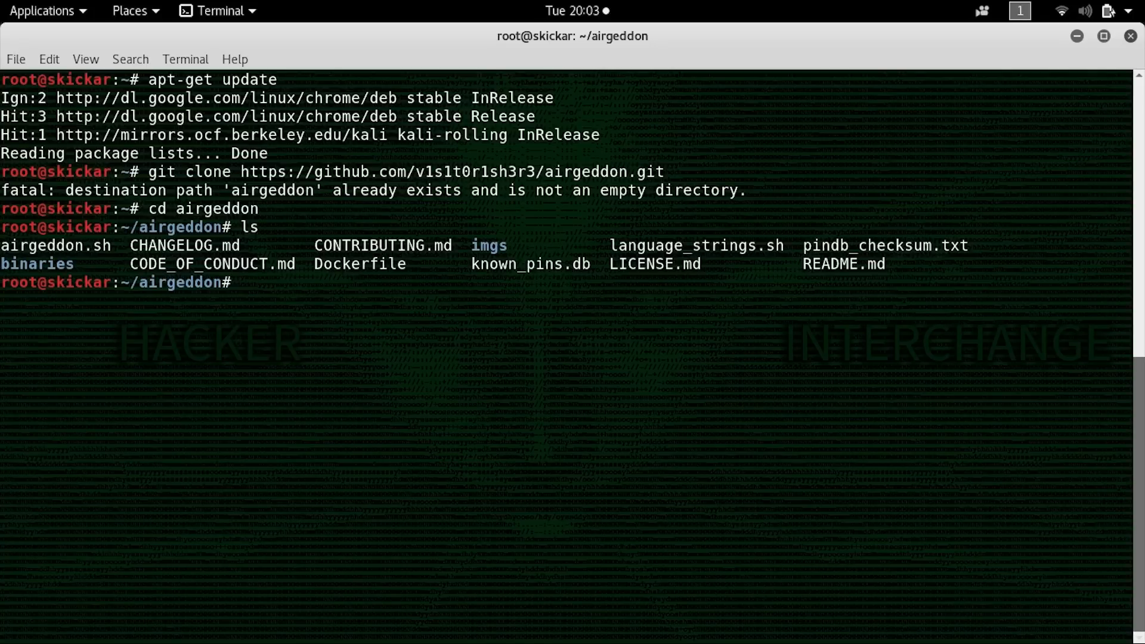
{"action": "type", "text": "sudo"}
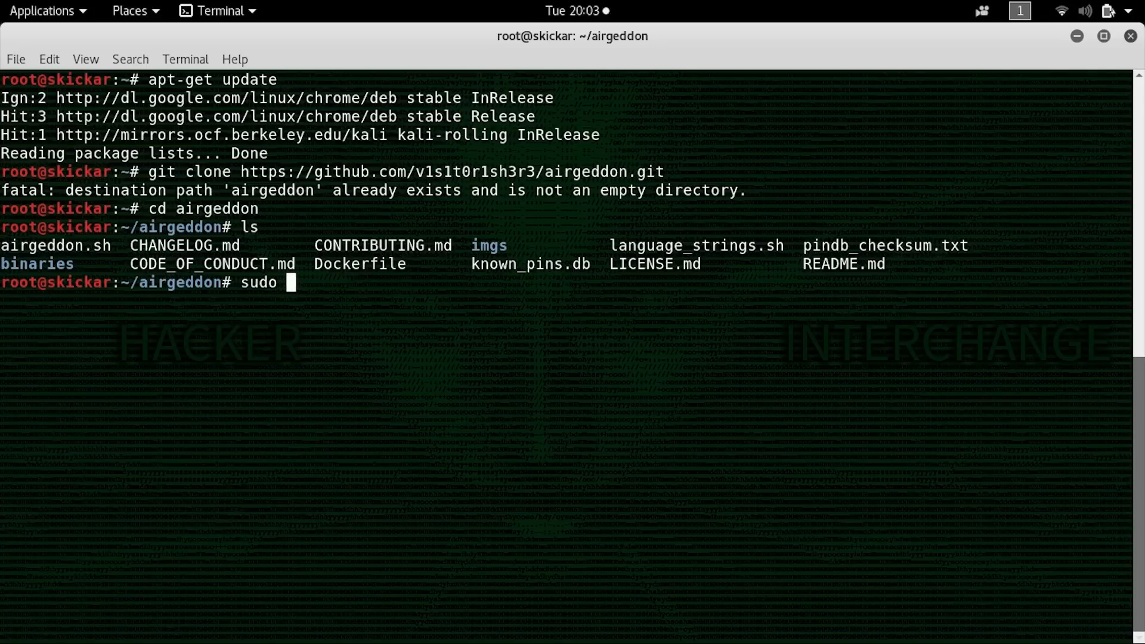
{"action": "type", "text": "bash air"}
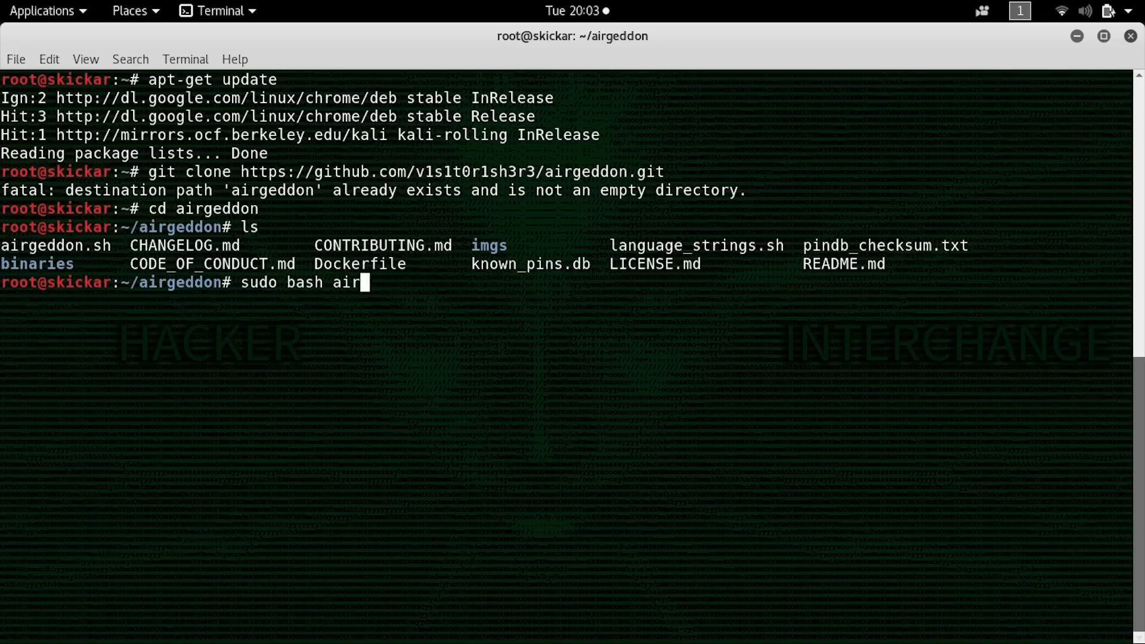
{"action": "type", "text": "geddon.sh"}
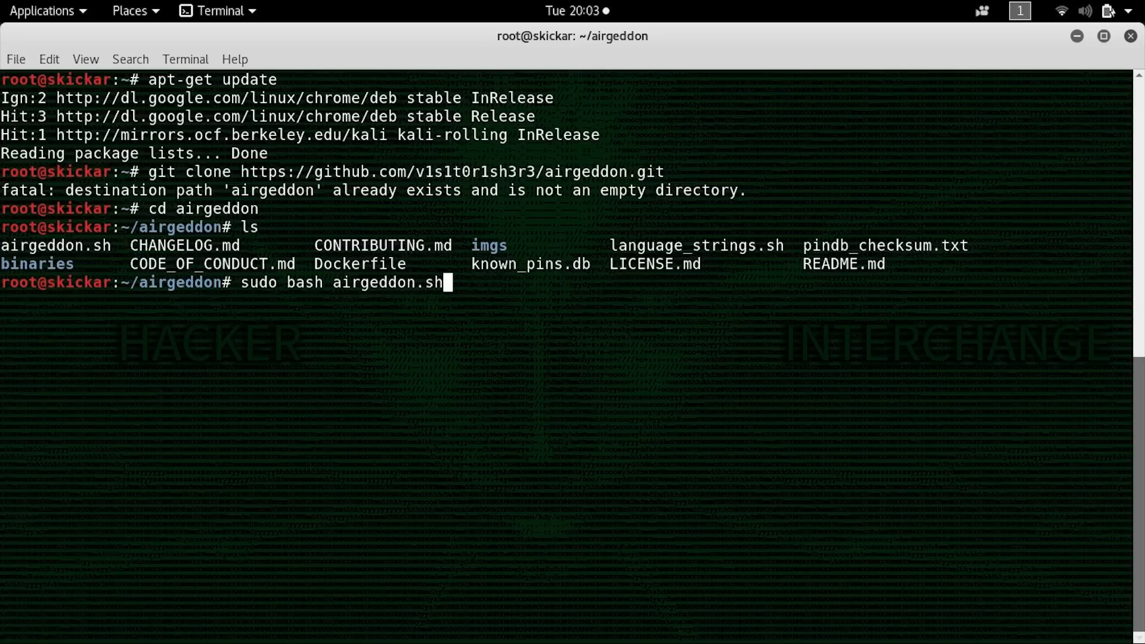
{"action": "key", "text": "Return"}
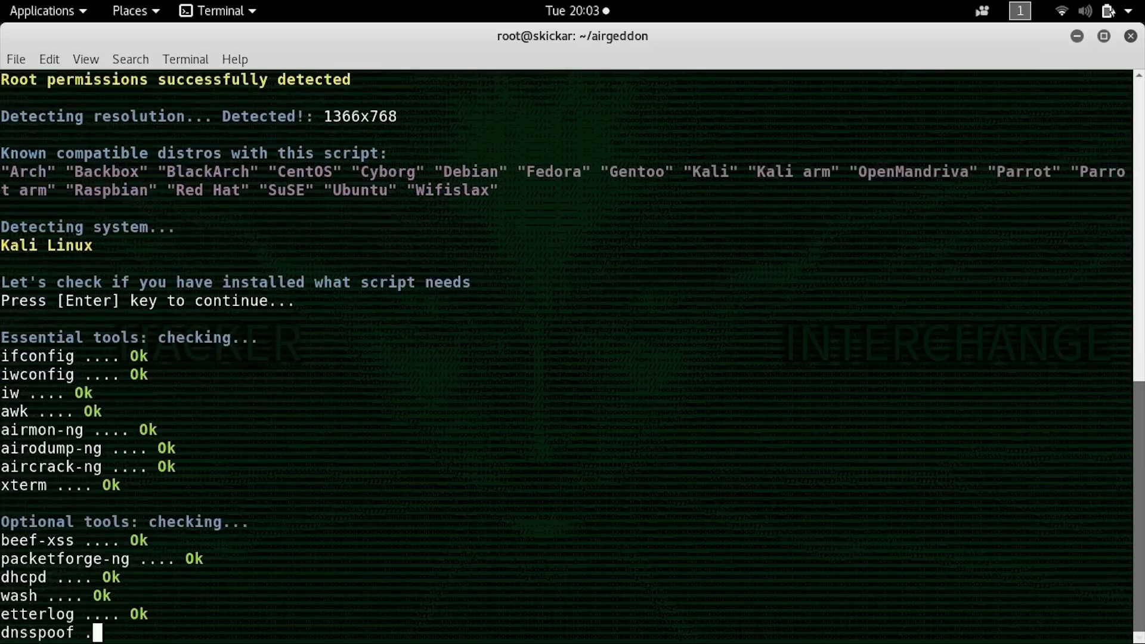
Continue past airgeddon's tool and update checks to the interface selection menu
{"action": "scroll", "scroll_direction": "down", "scroll_amount": 3}
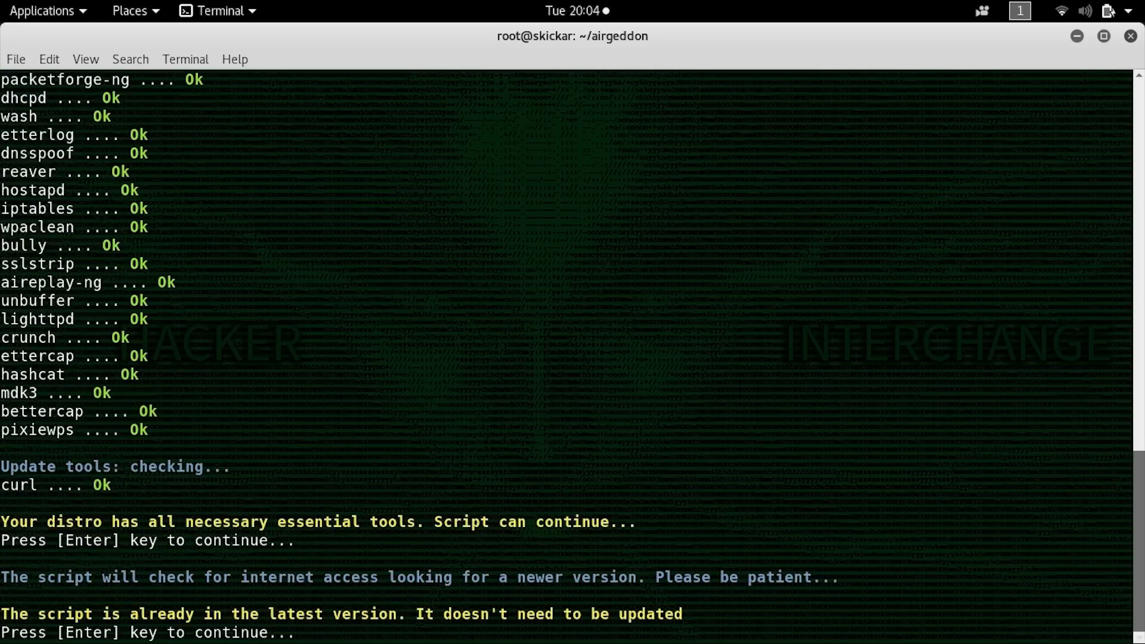
{"action": "key", "text": "enter"}
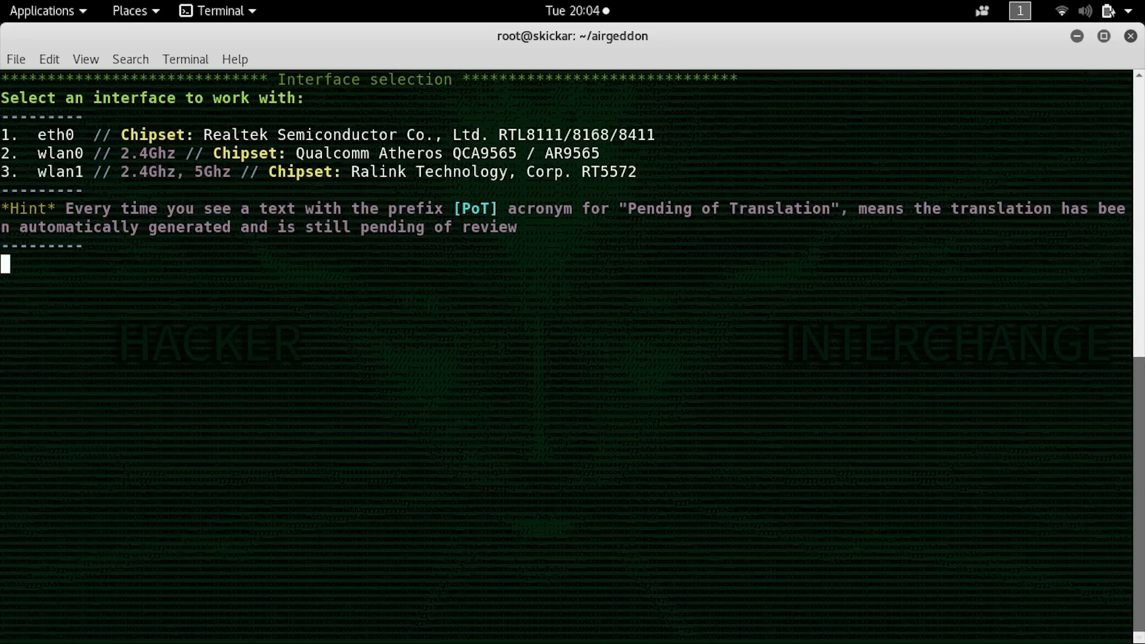
Select wlan1 (3), enable monitor mode (2) and enter the WPS attacks menu (8)
{"action": "type", "text": "3"}
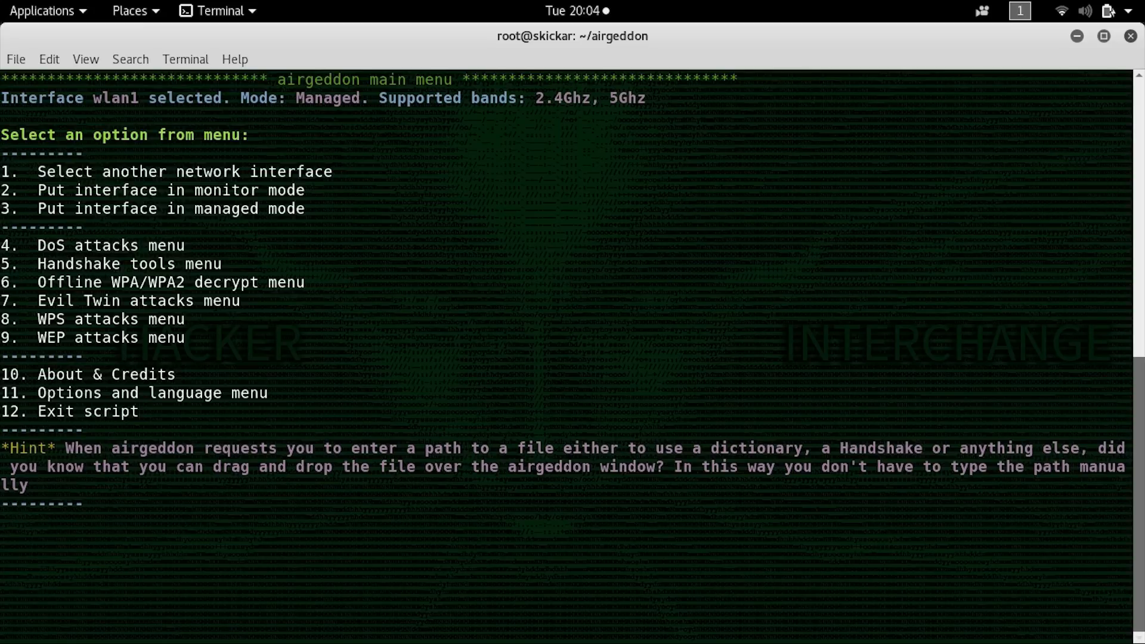
{"action": "type", "text": "2"}
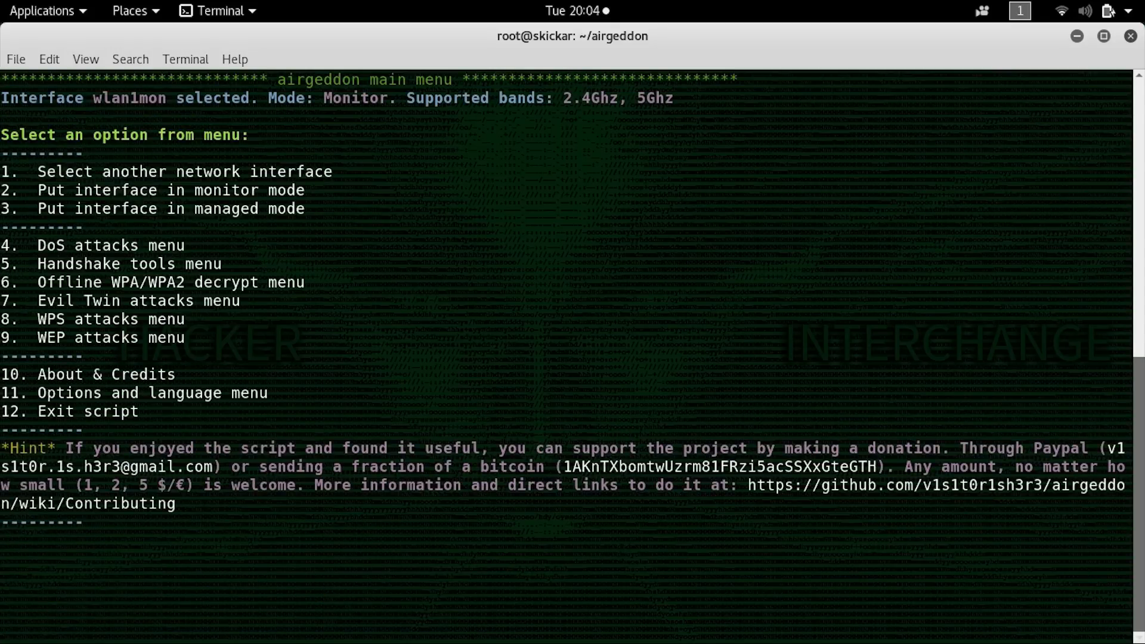
{"action": "type", "text": "8"}
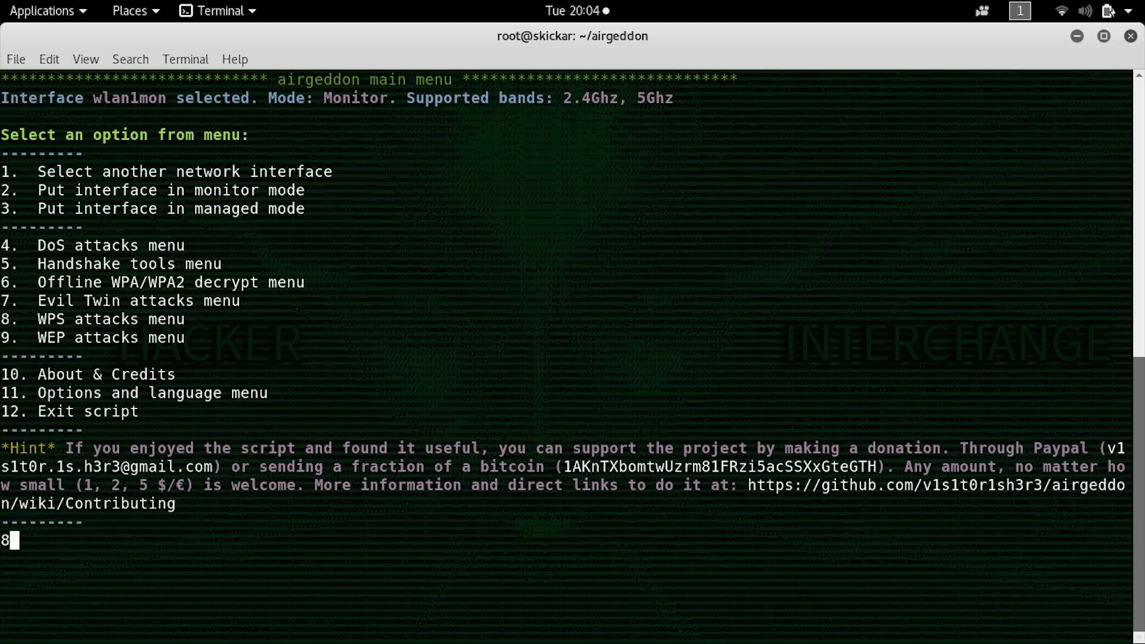
{"action": "key", "text": "Return"}
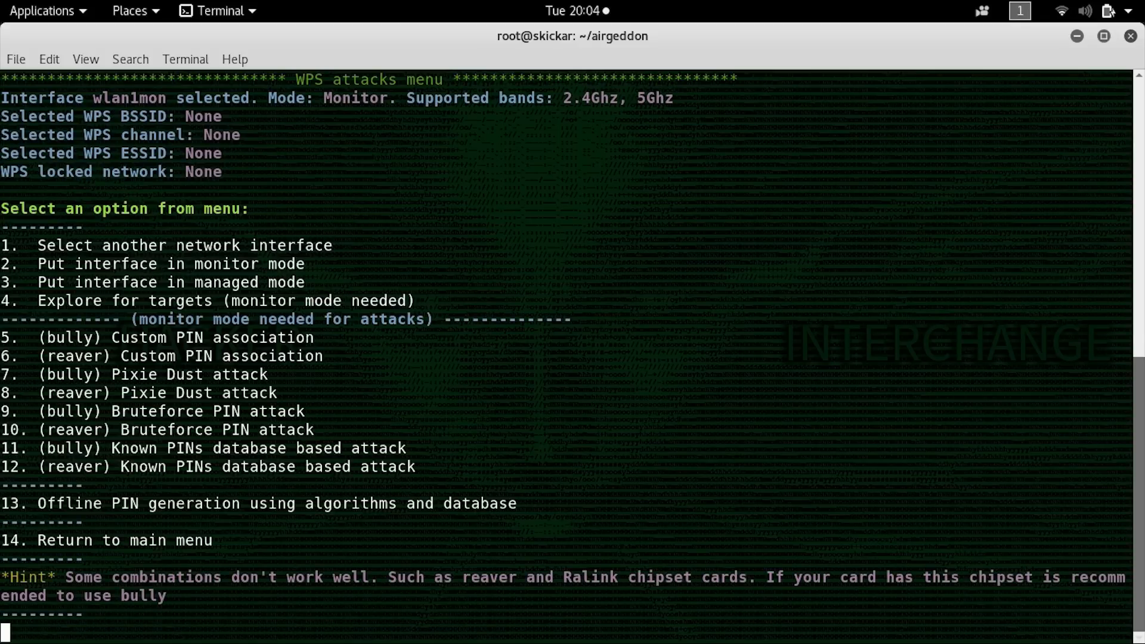
Explore for WPS targets (4), let wash scan, then close the scan window
{"action": "type", "text": "4"}
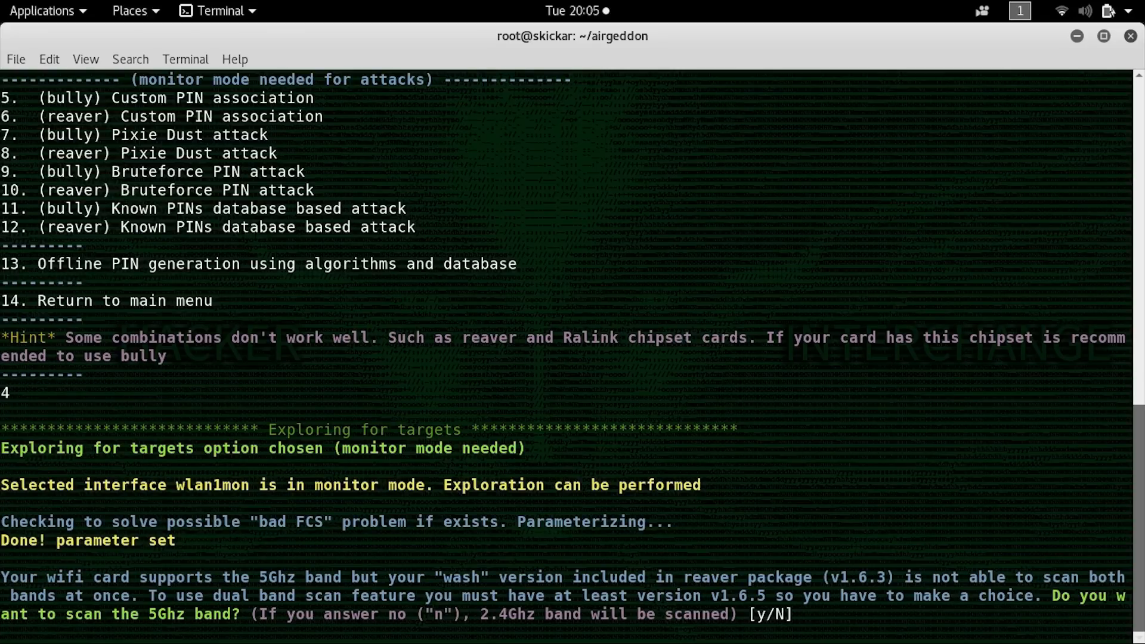
{"action": "type", "text": "n"}
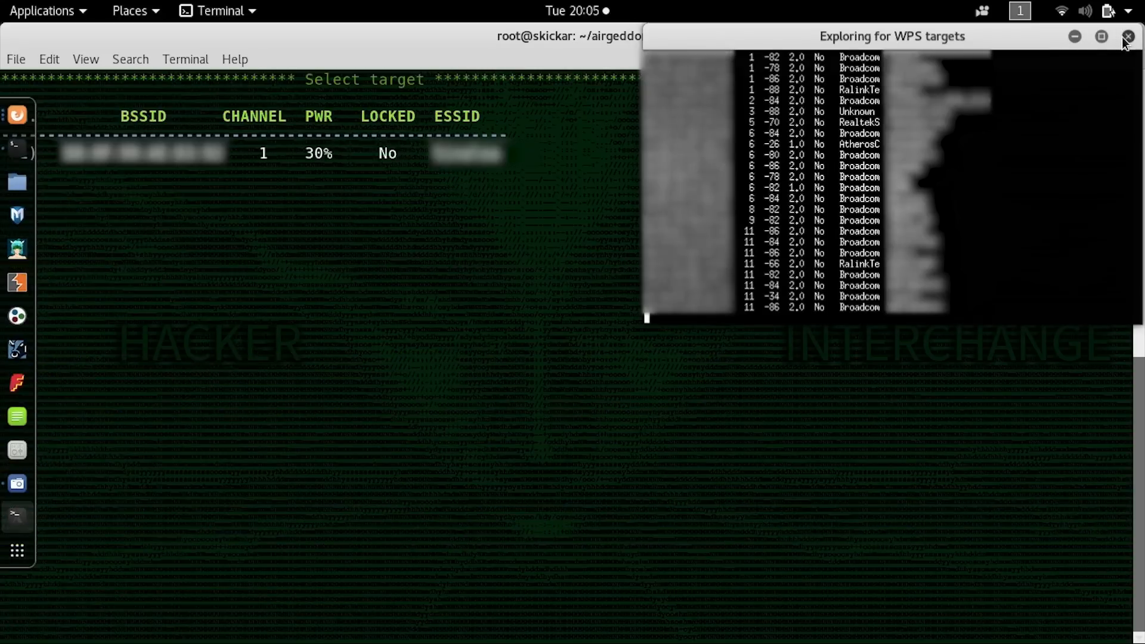
{"action": "left_click", "coordinate": [1127, 37]}
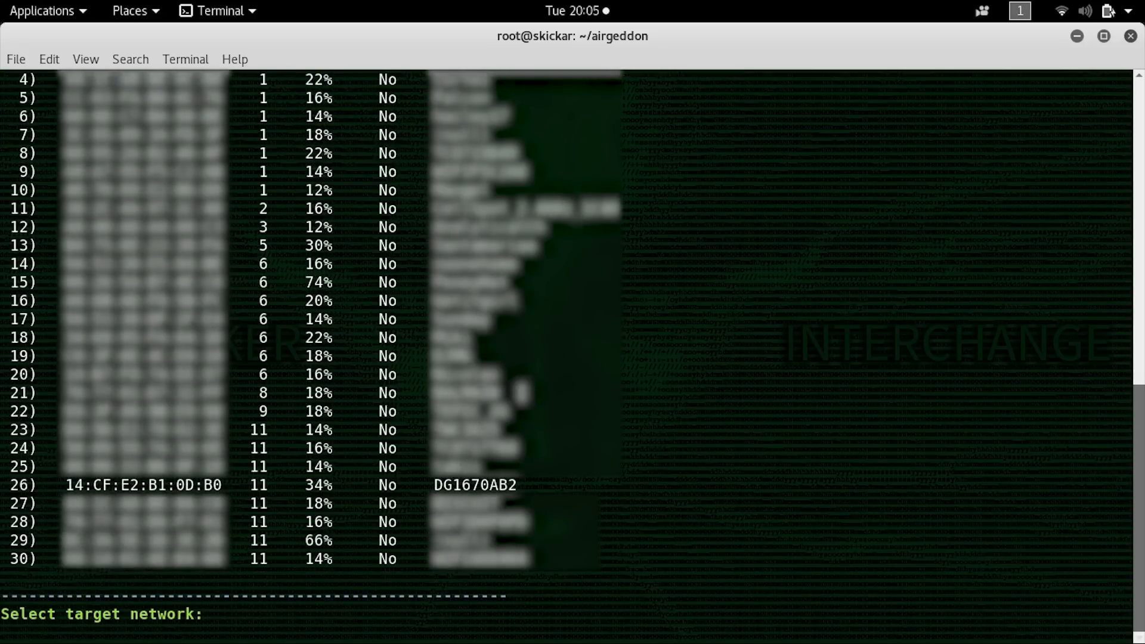
Select network 26, DG1670AB2 on channel 11, as the WPS target
{"action": "type", "text": "26"}
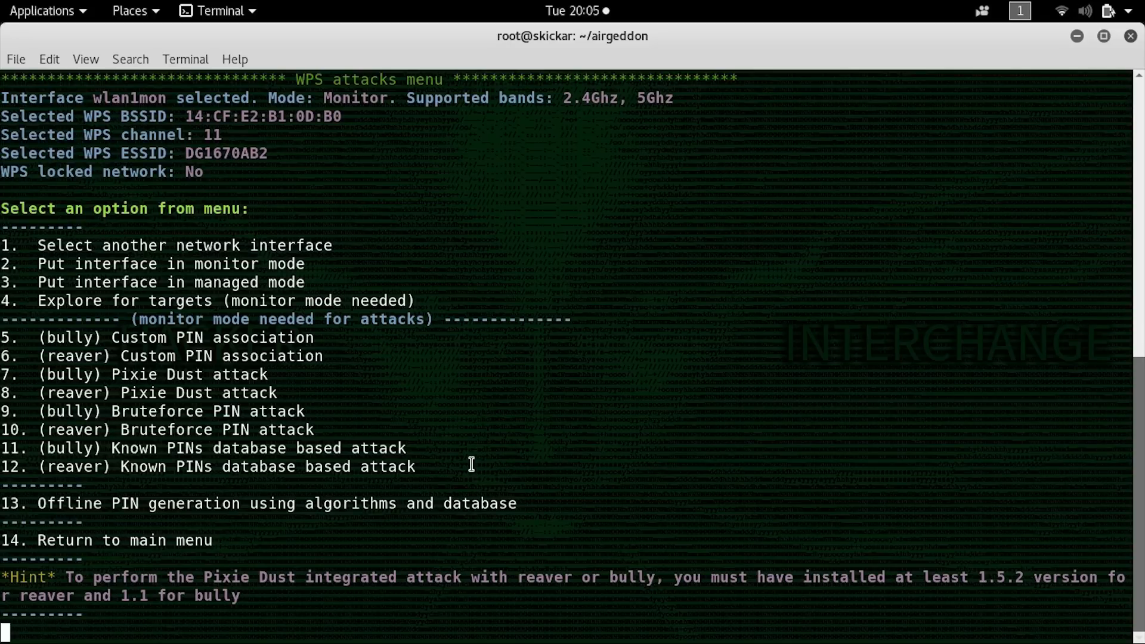
Start the bully Pixie Dust attack (7) on DG1670AB2 with a 55-second timeout
{"action": "type", "text": "7"}
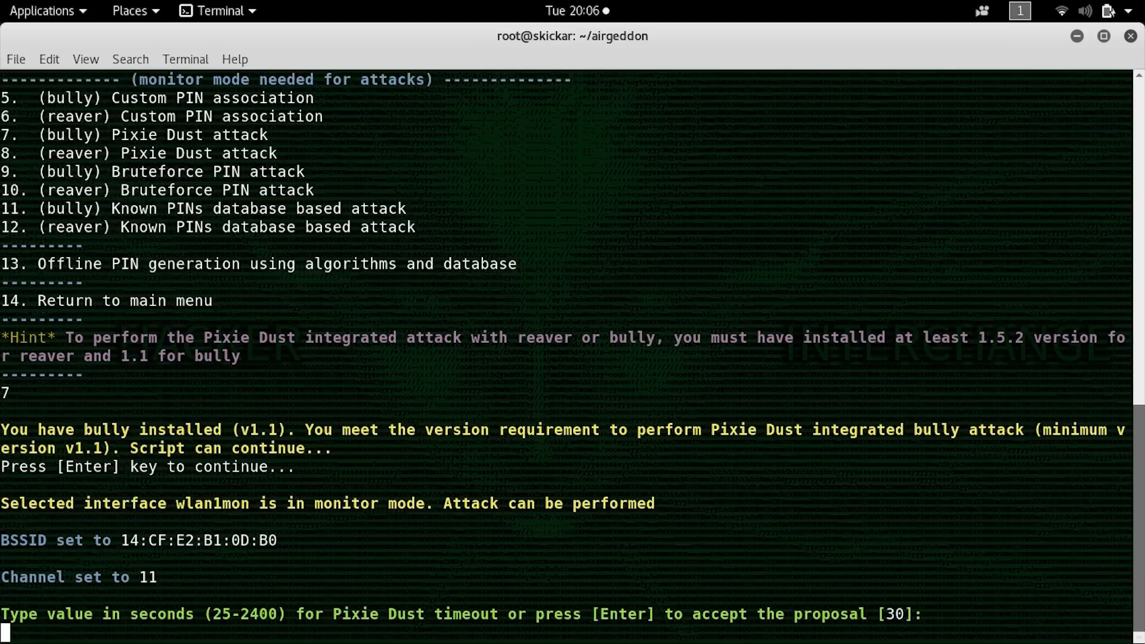
{"action": "type", "text": "55"}
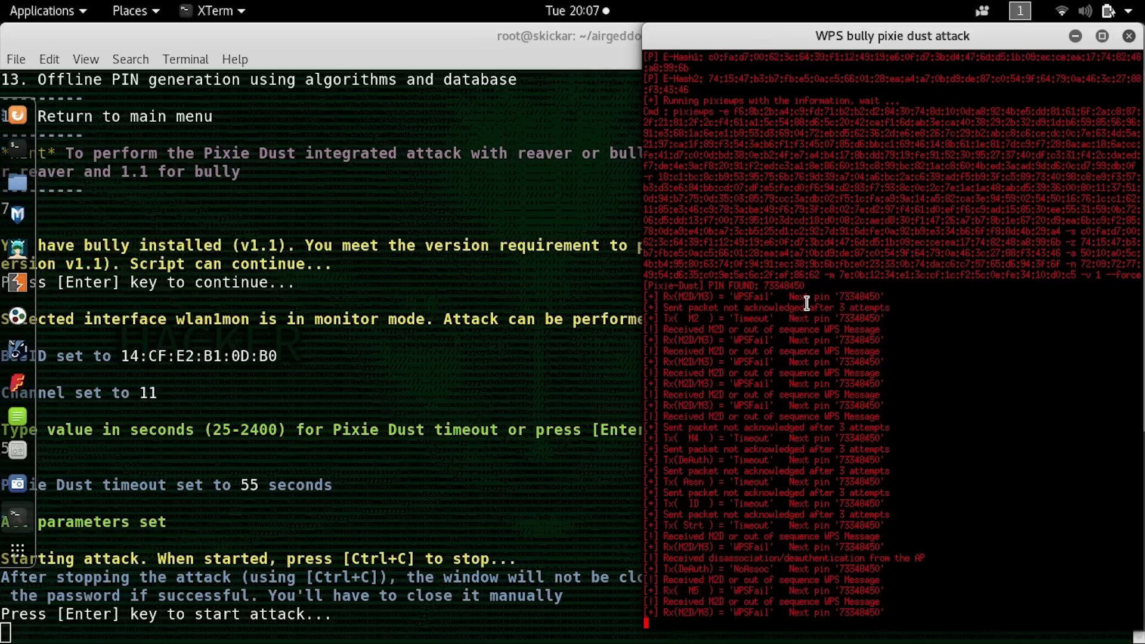
{"action": "scroll", "scroll_direction": "down", "scroll_amount": 3}
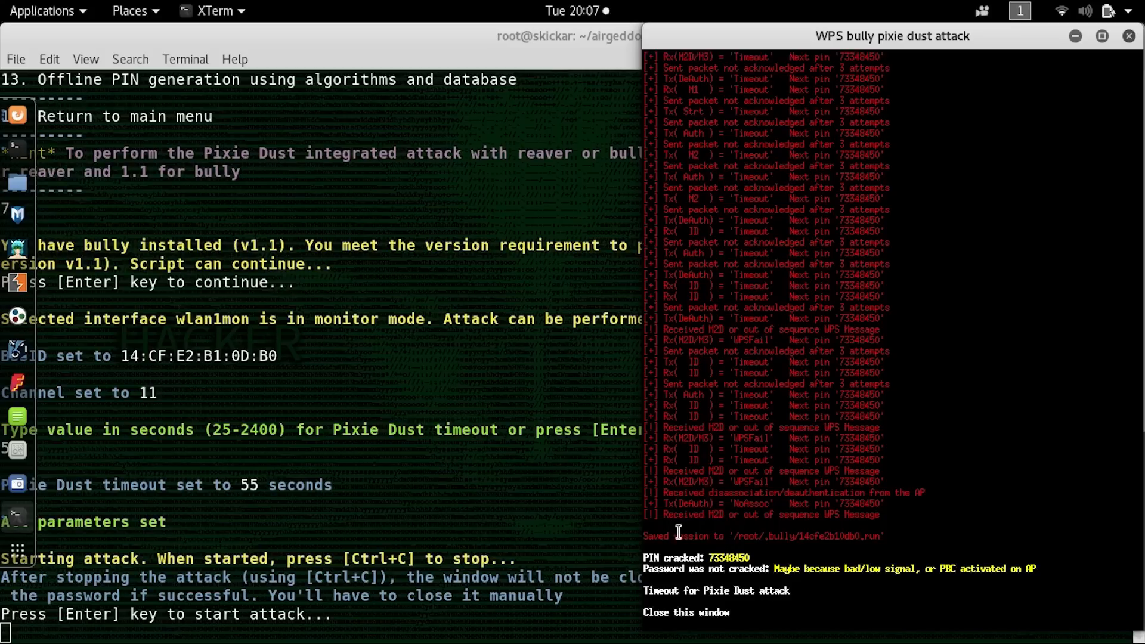
{"action": "mouse_move", "coordinate": [501, 402]}
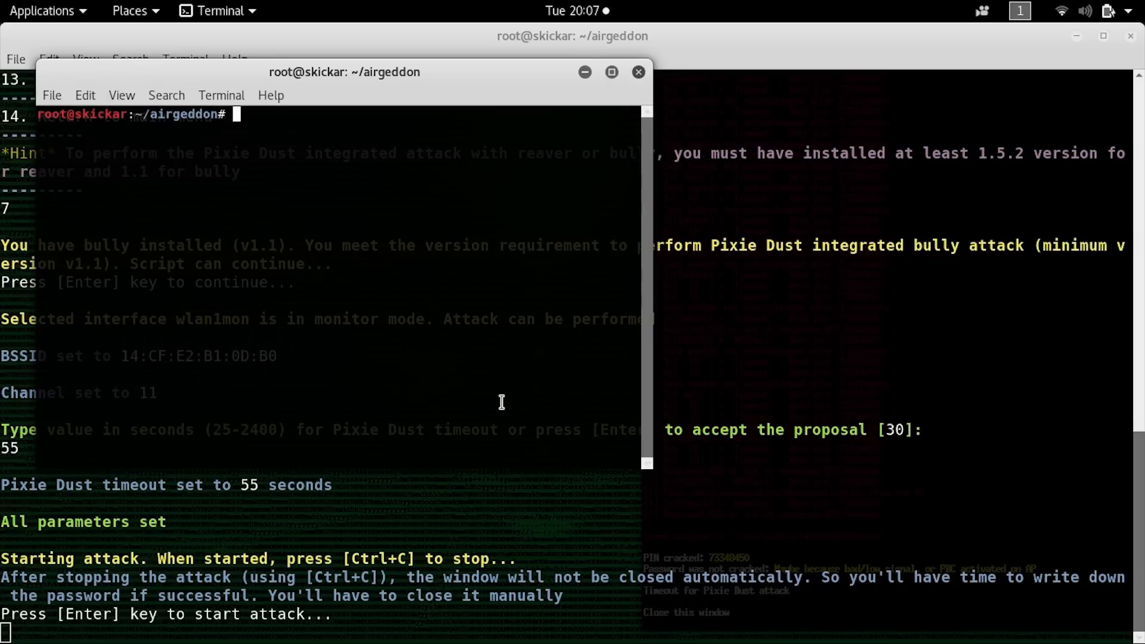
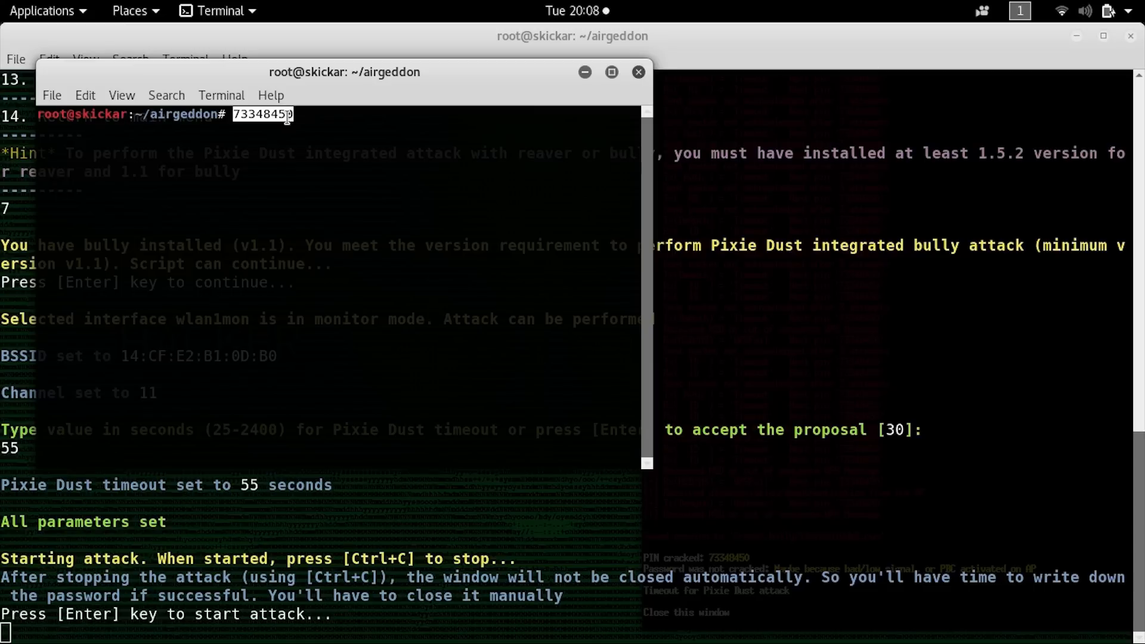
{"action": "right_click", "coordinate": [263, 114]}
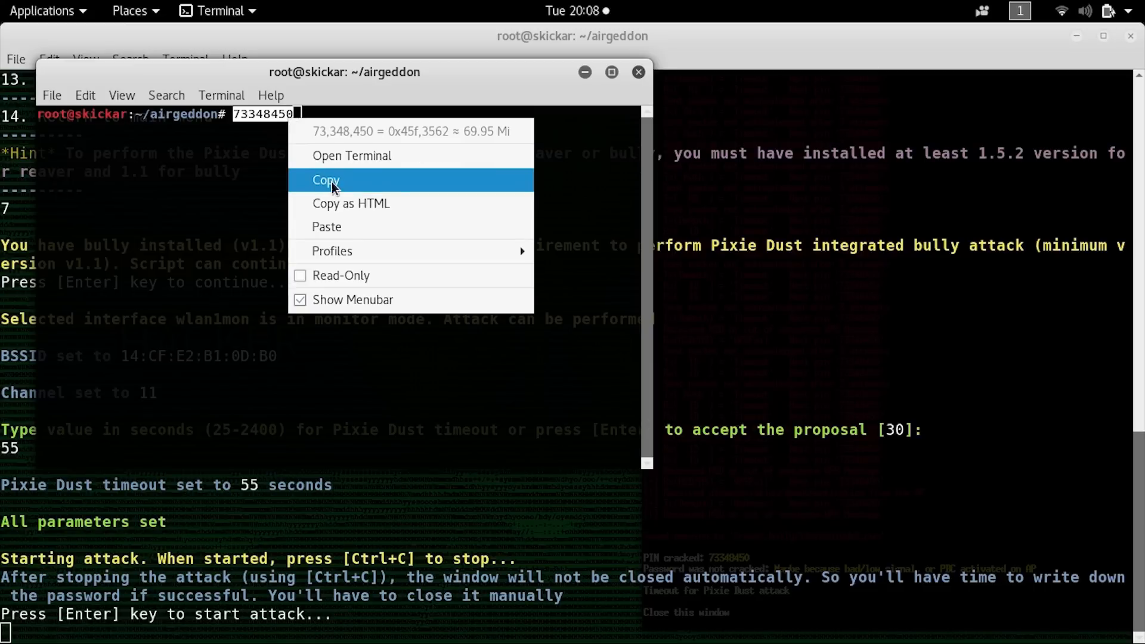
{"action": "left_click", "coordinate": [325, 180]}
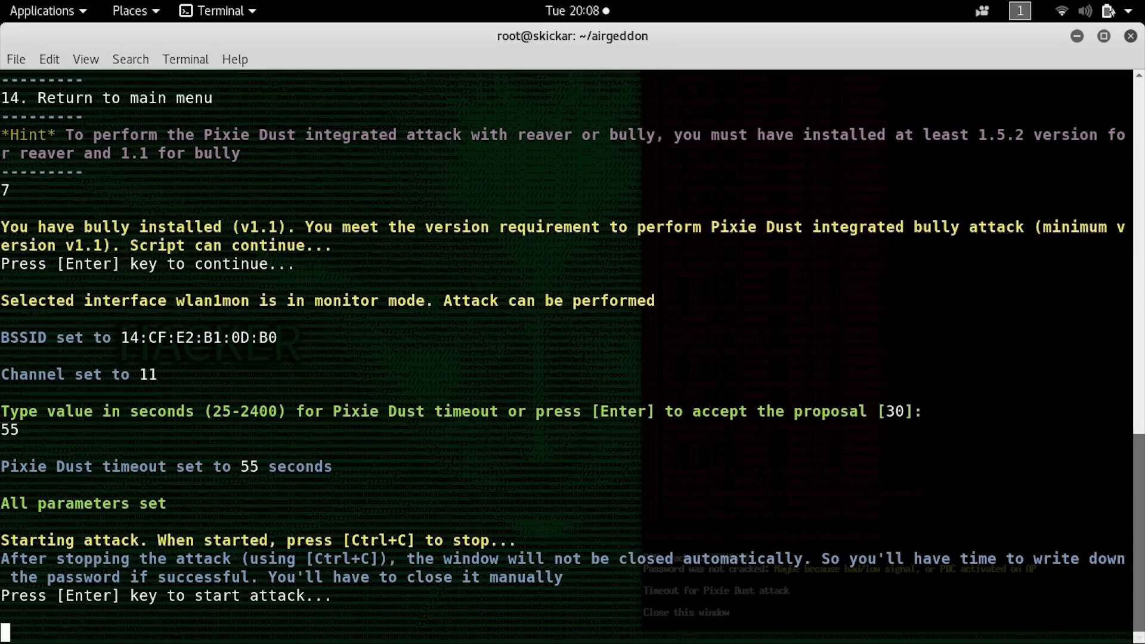
{"action": "mouse_move", "coordinate": [1016, 38]}
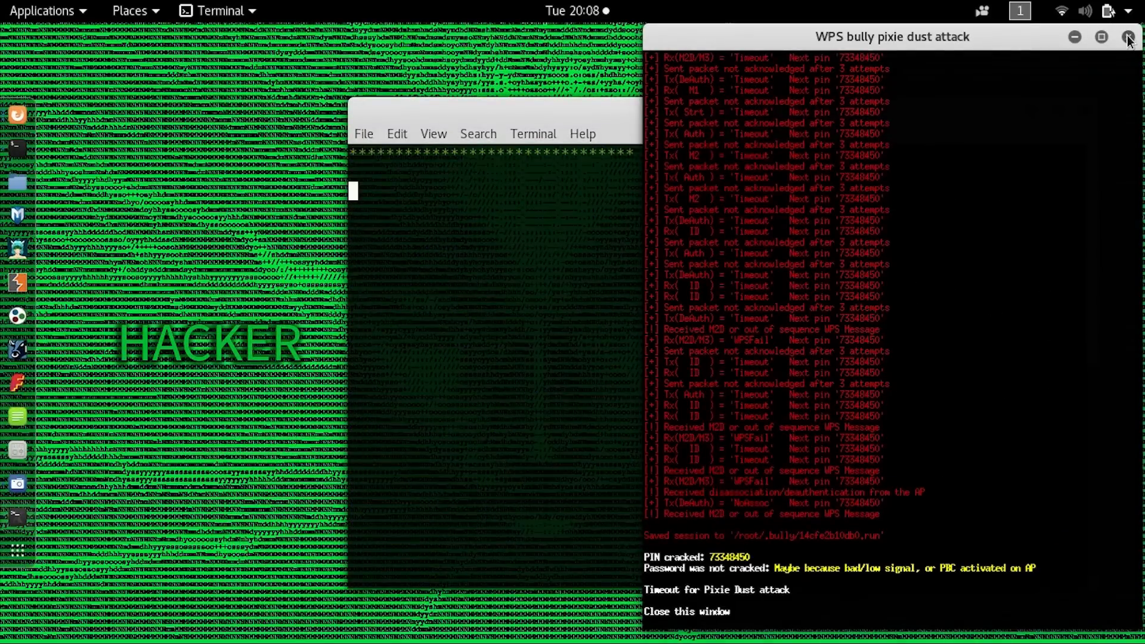
Close the finished Pixie Dust attack window and maximize the airgeddon WPS menu
{"action": "left_click", "coordinate": [1128, 37]}
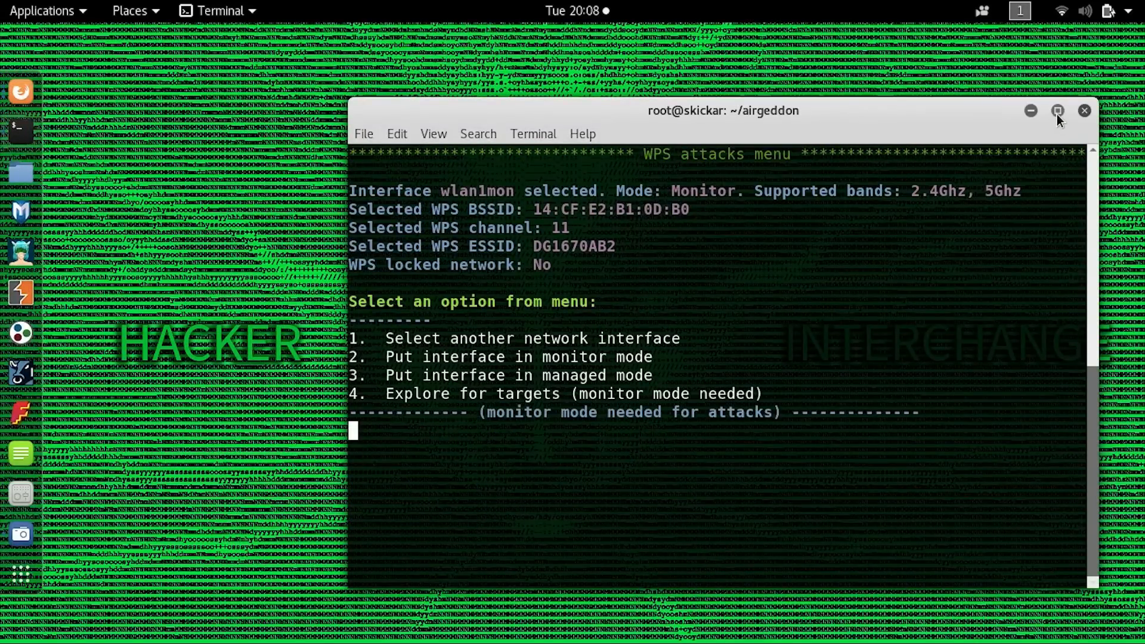
{"action": "left_click", "coordinate": [1057, 109]}
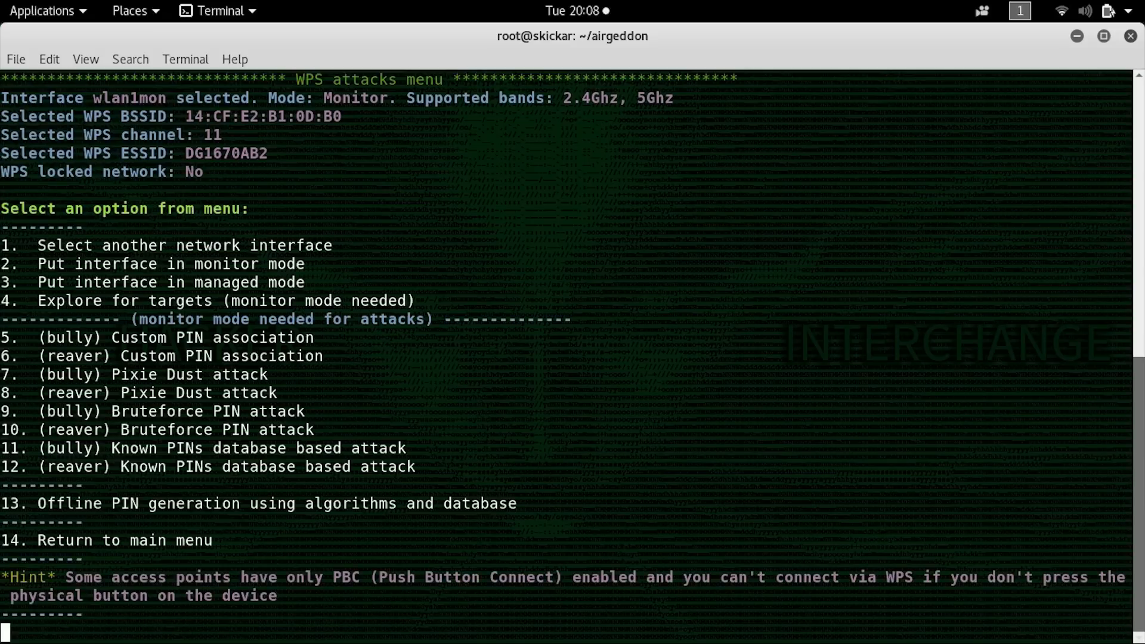
{"action": "type", "text": "6"}
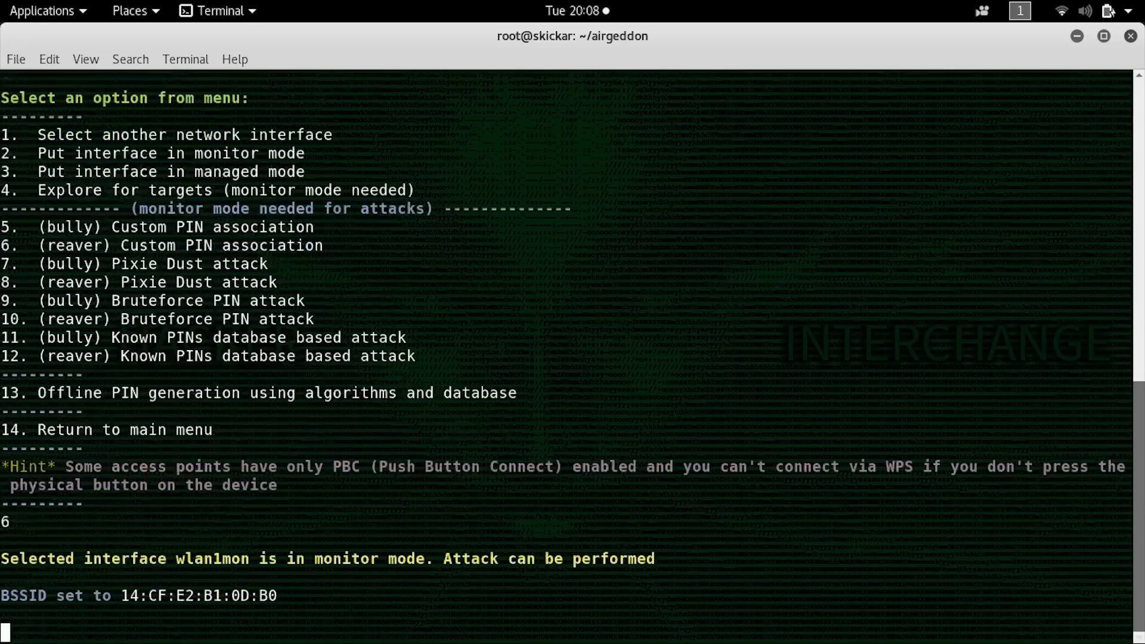
{"action": "key", "text": "Return"}
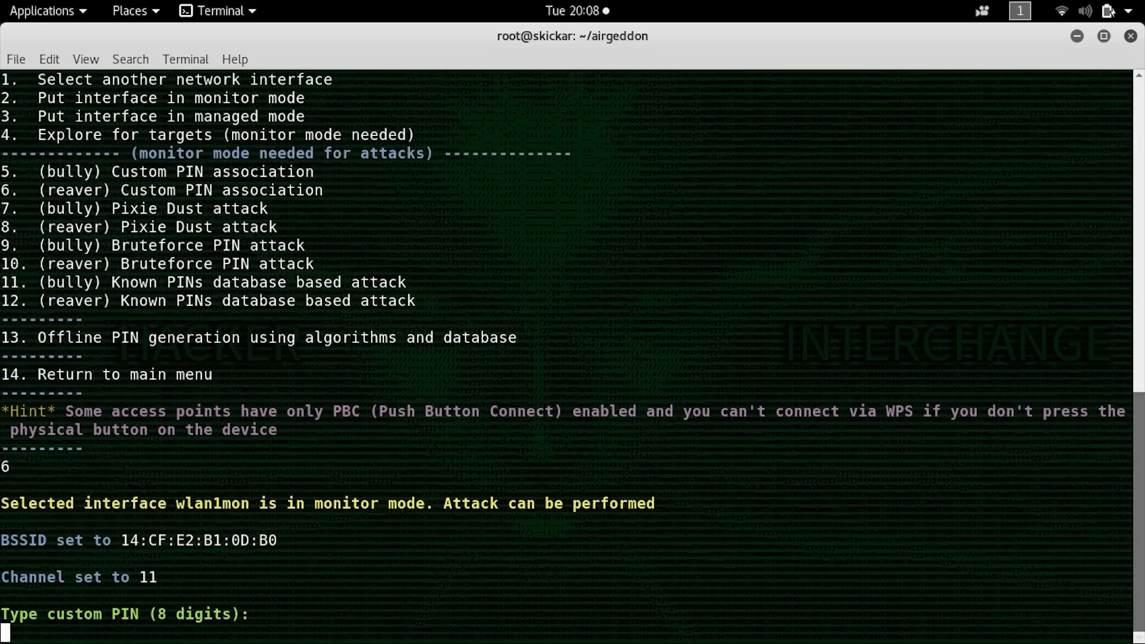
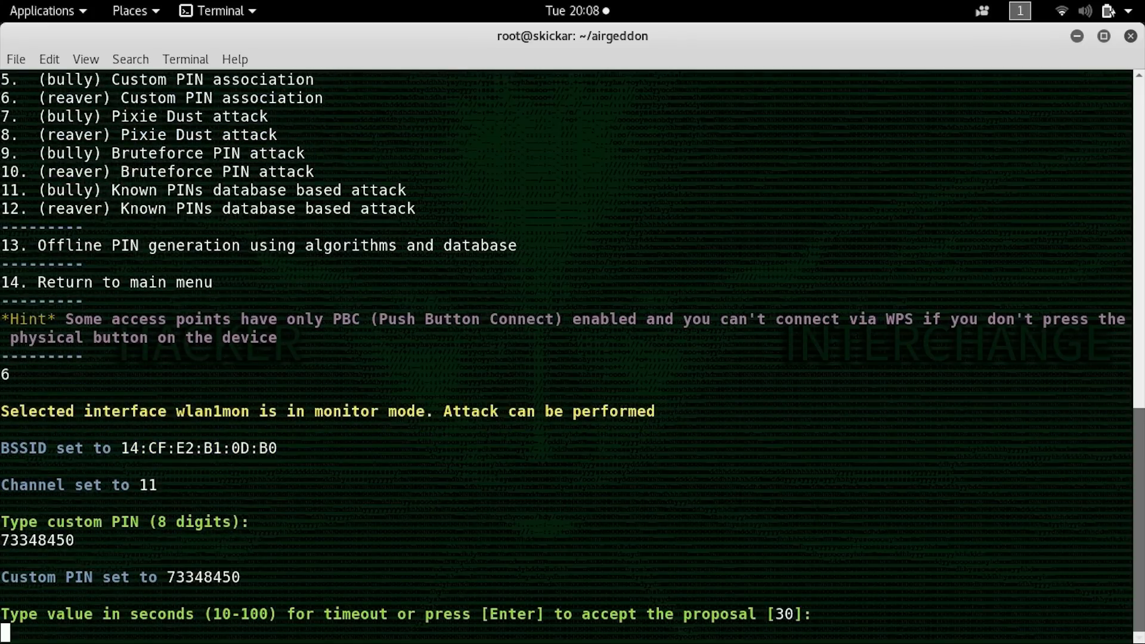
{"action": "type", "text": "55"}
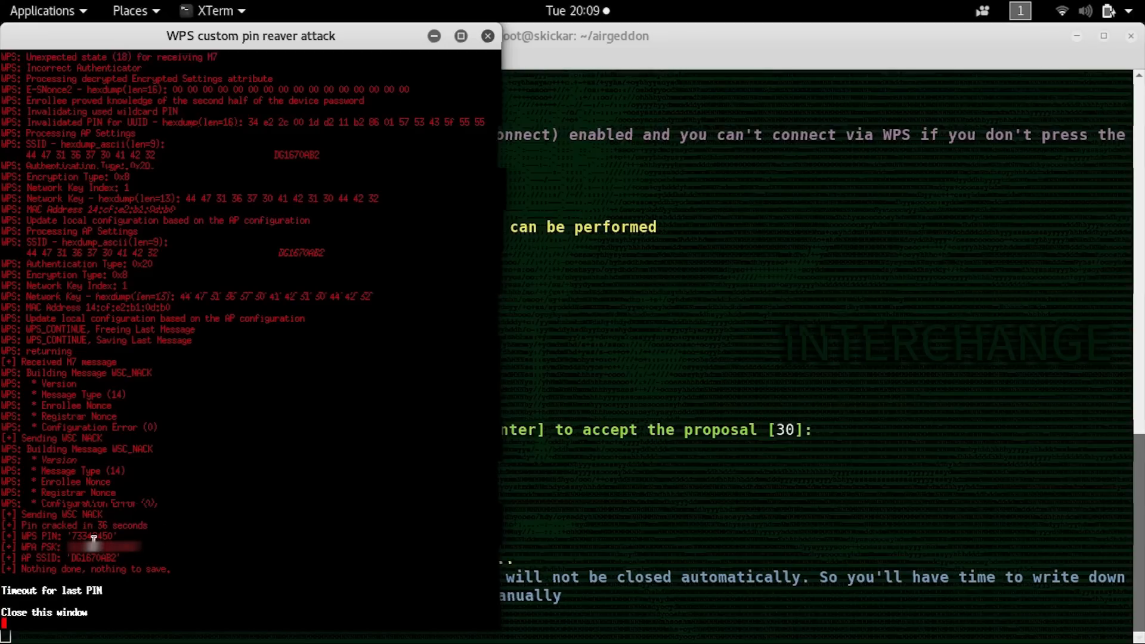
{"action": "mouse_move", "coordinate": [144, 564]}
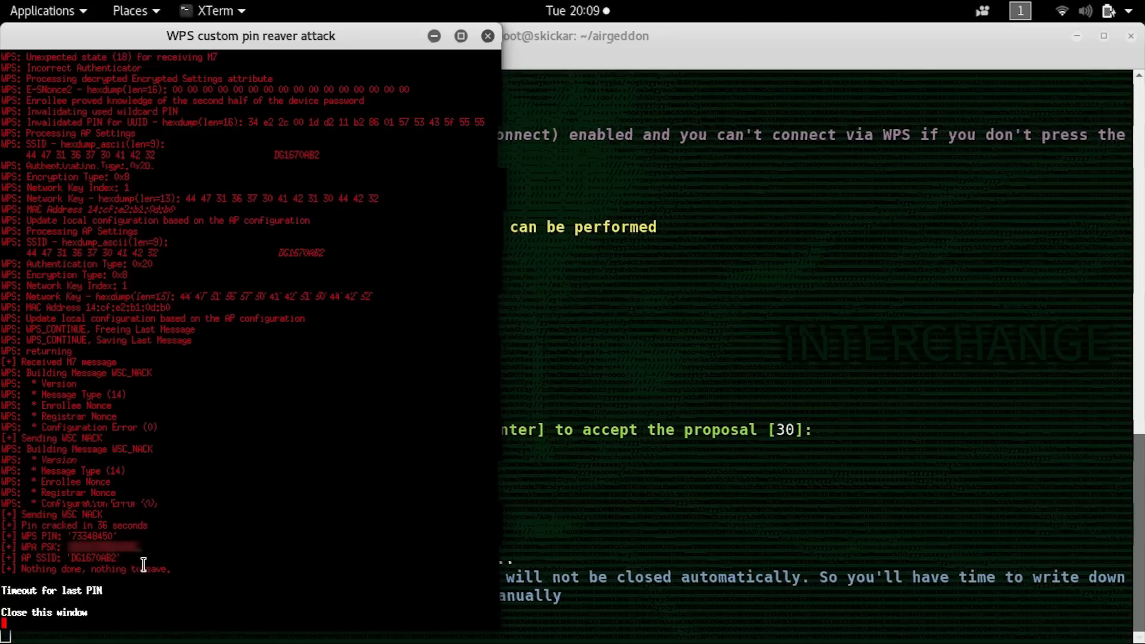
{"action": "mouse_move", "coordinate": [154, 569]}
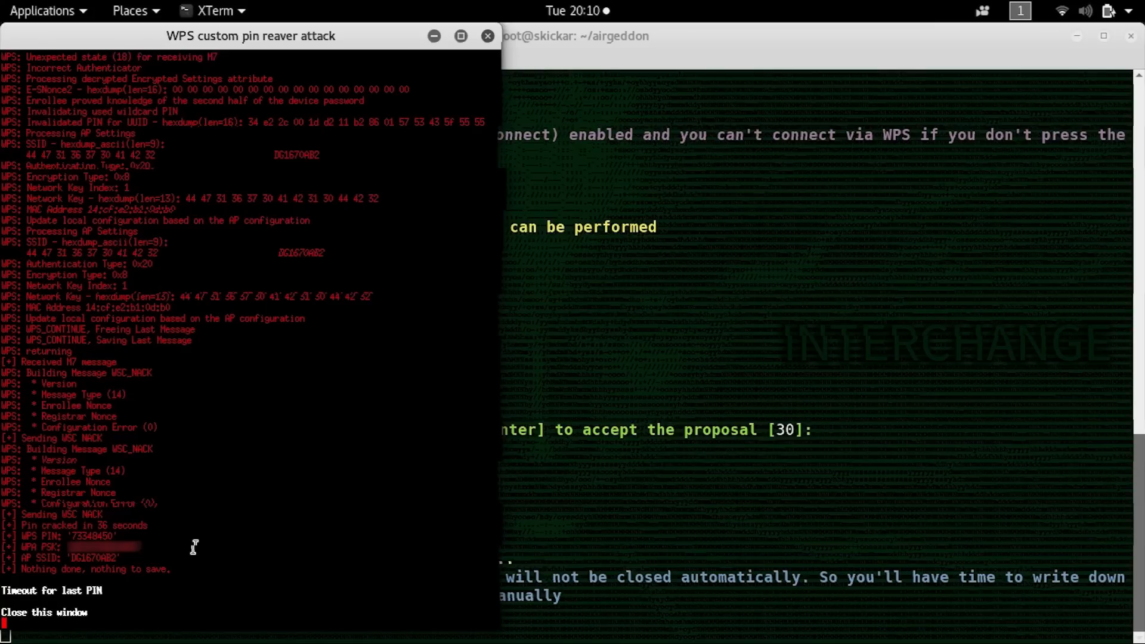
{"action": "mouse_move", "coordinate": [250, 506]}
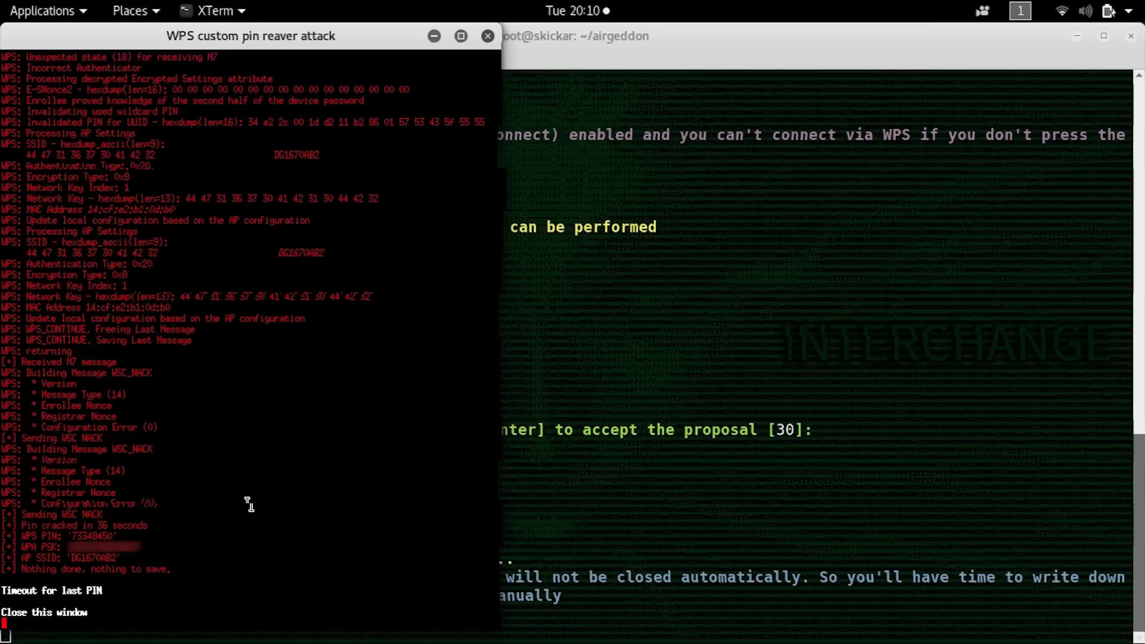